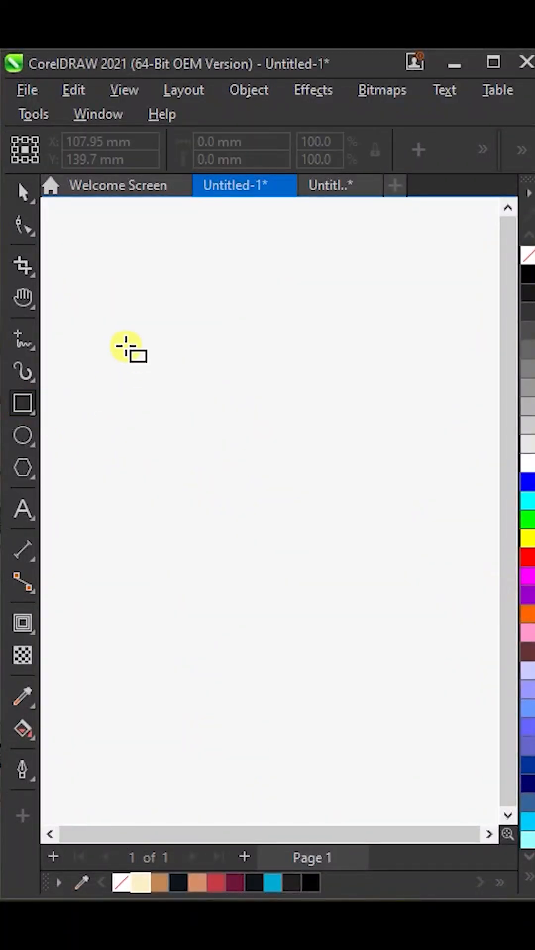
- Draw a tall rectangle in the middle of the page for the pill shape
left_click_drag(128, 313, 330, 652)
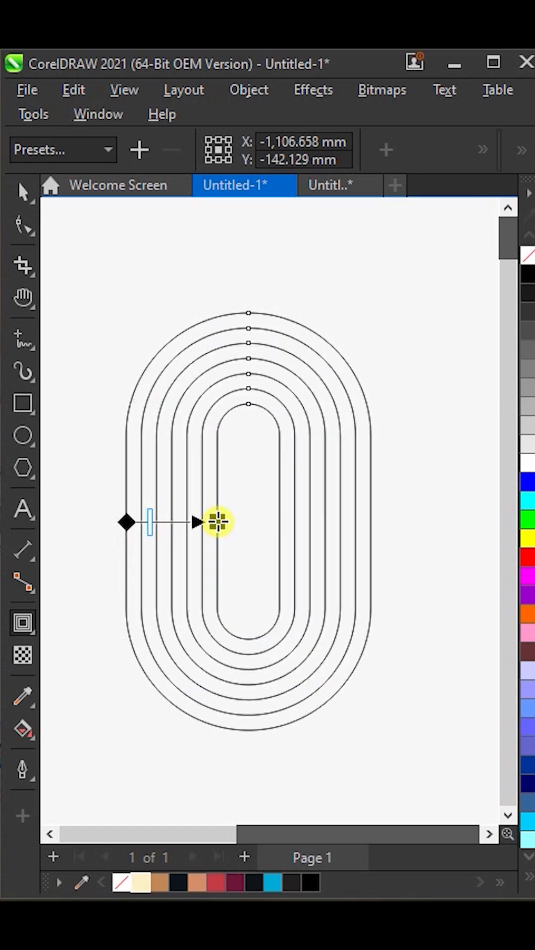
- Apply an inward contour to the pill, producing six nested outlines
left_click(233, 523)
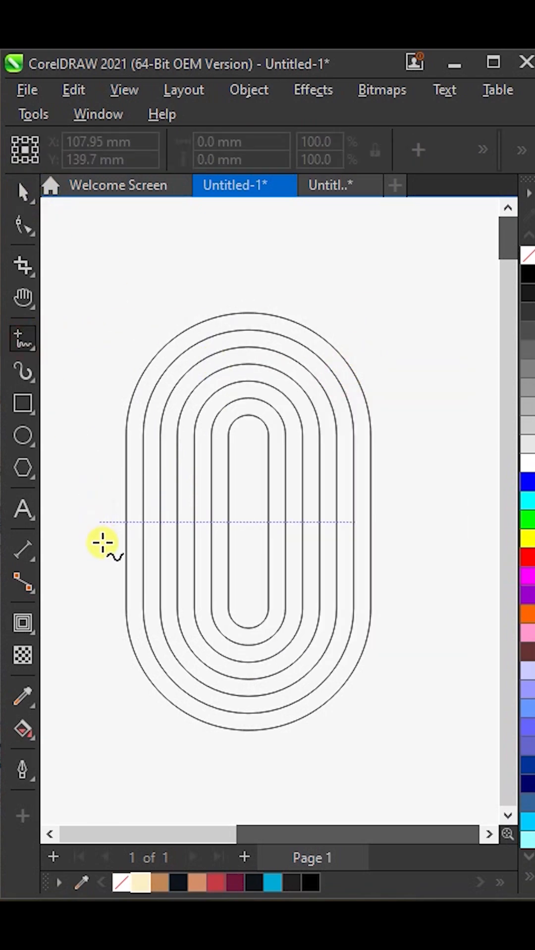
- Draw a straight horizontal line crossing all six nested pill outlines
left_click_drag(100, 541, 415, 542)
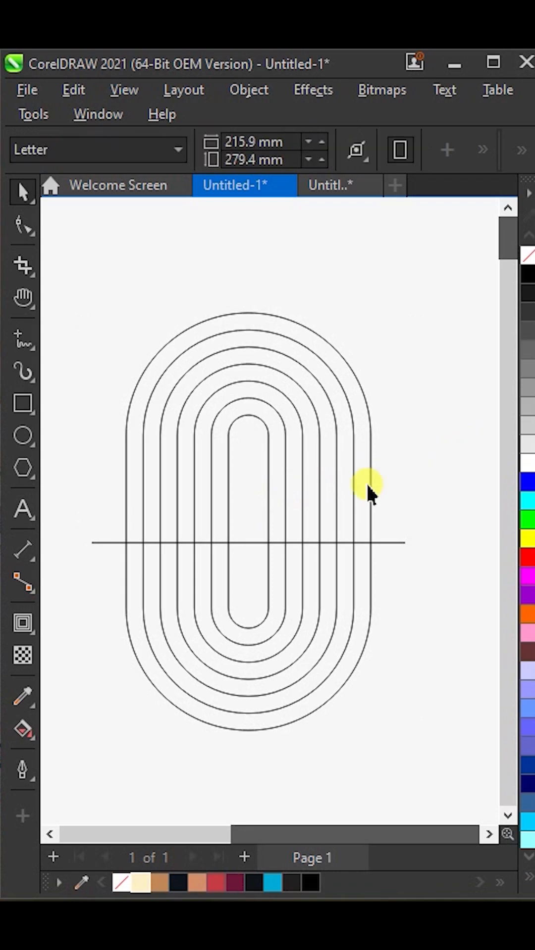
left_click(21, 730)
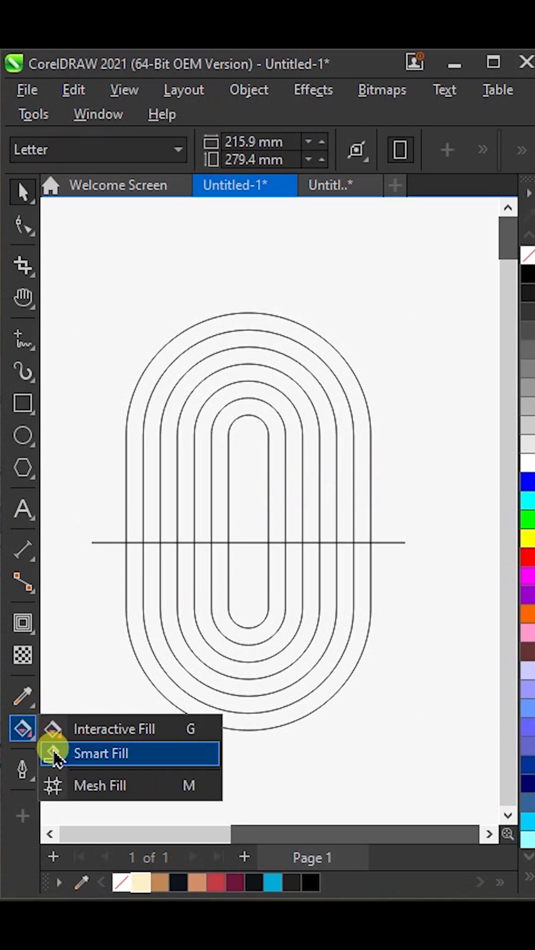
- Use Smart Fill to fill every region above the line blue
left_click(101, 754)
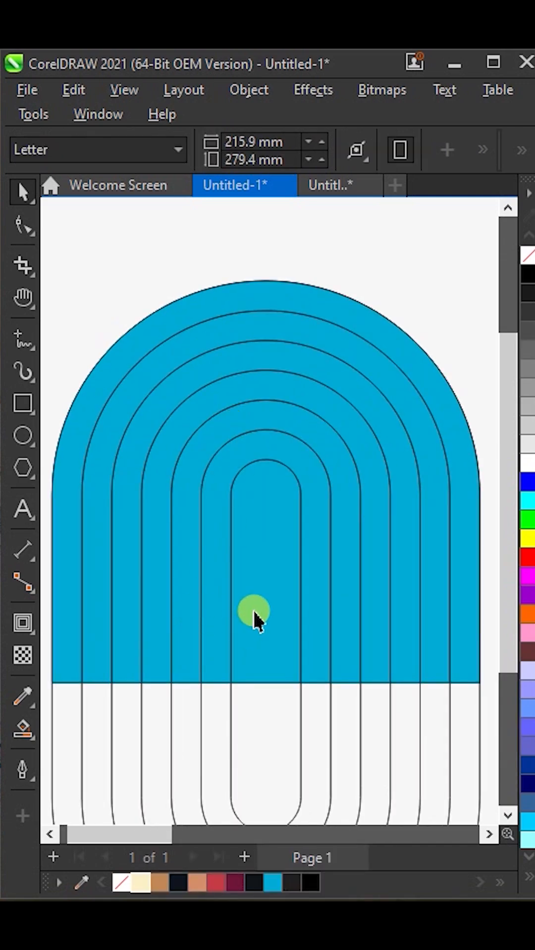
- Select the innermost arch, then another arch band, to recolour them with palette tones
left_click(251, 619)
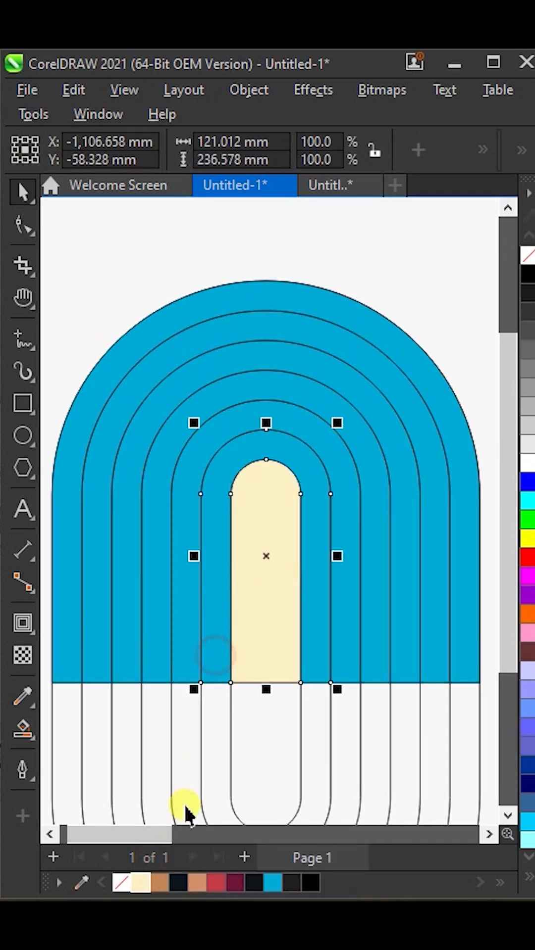
left_click(178, 884)
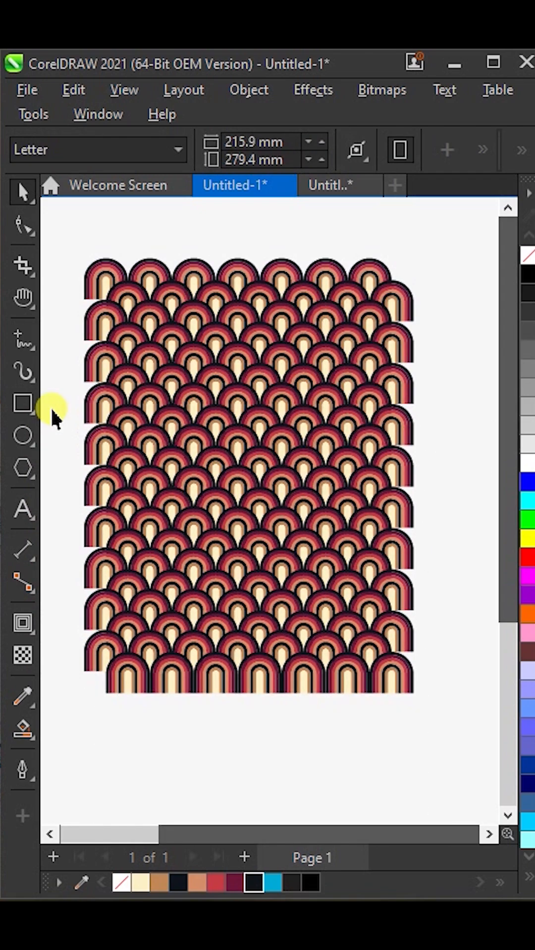
- Draw a rectangle frame, drag the arch pattern group beside it, and right-click it for PowerClip
left_click(22, 403)
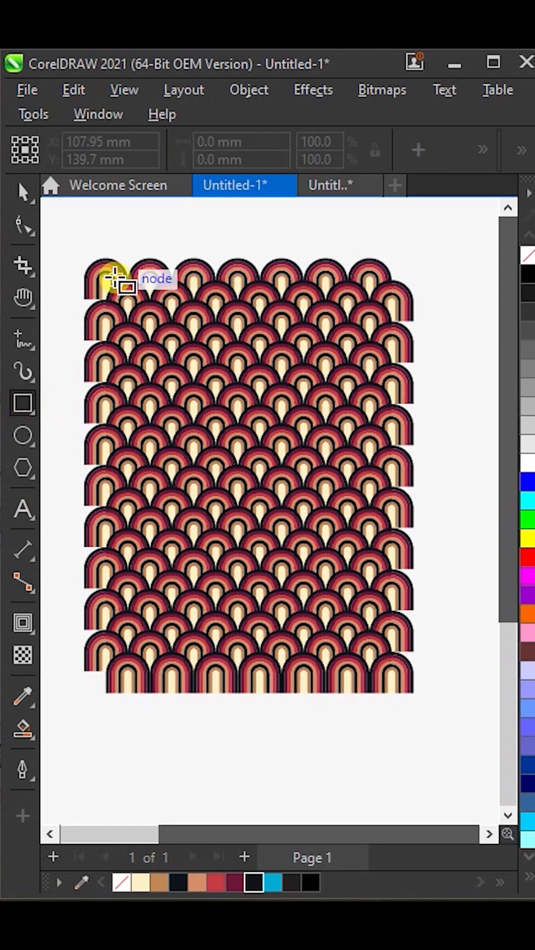
left_click_drag(115, 278, 236, 481)
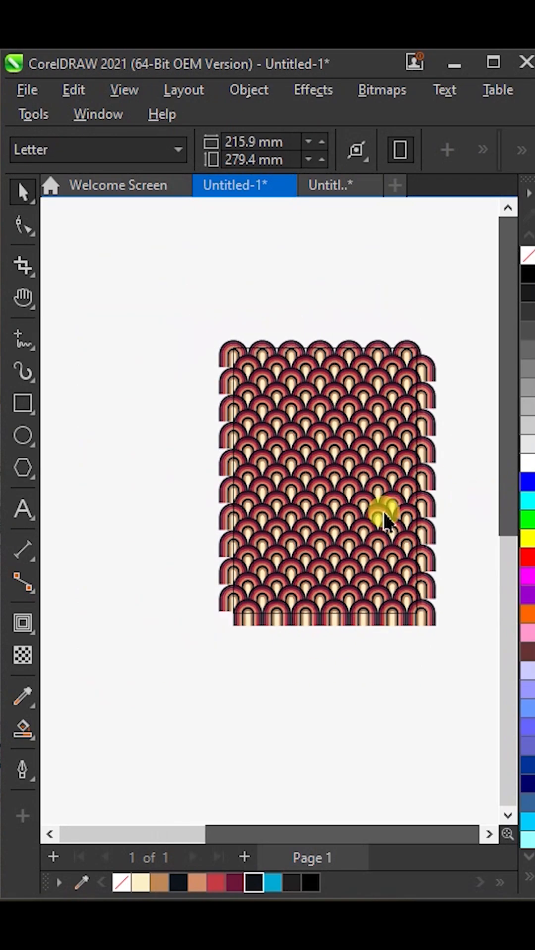
left_click(383, 513)
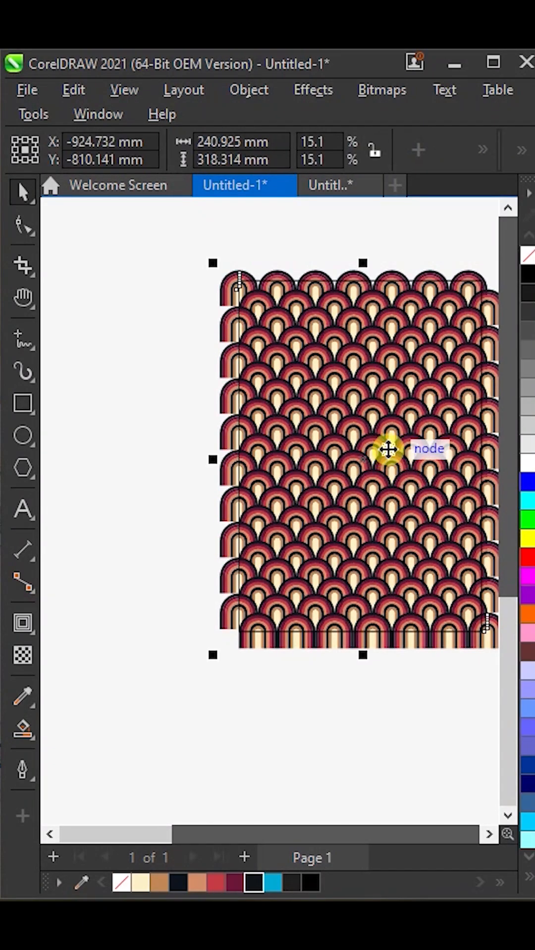
left_click_drag(388, 448, 194, 449)
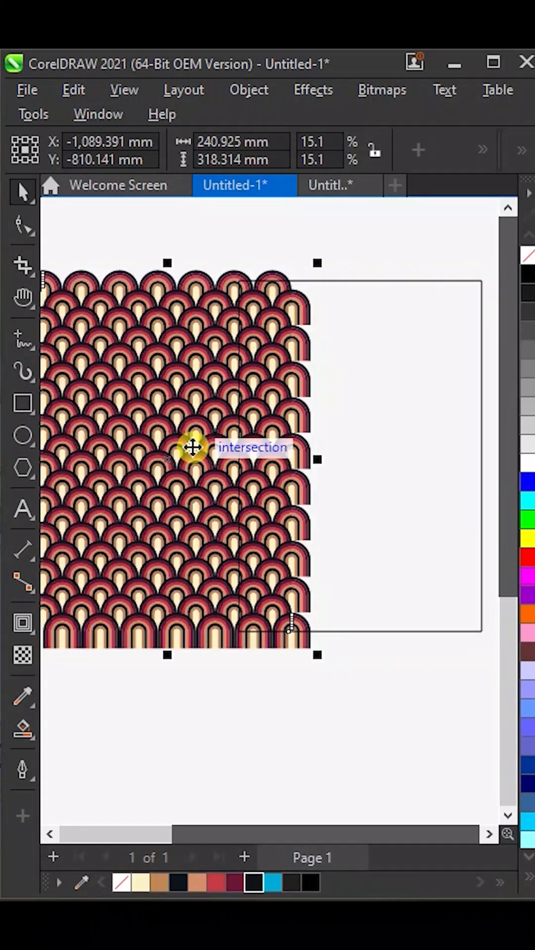
right_click(192, 448)
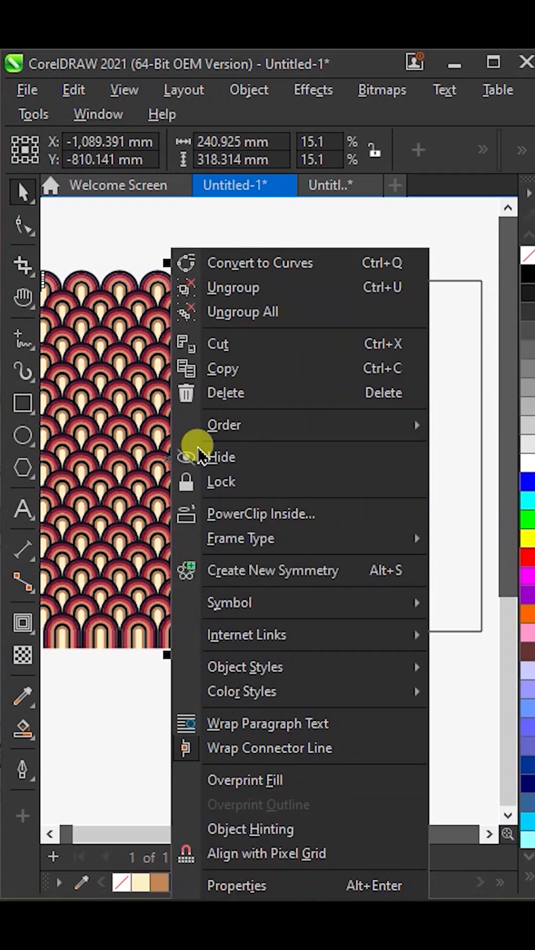